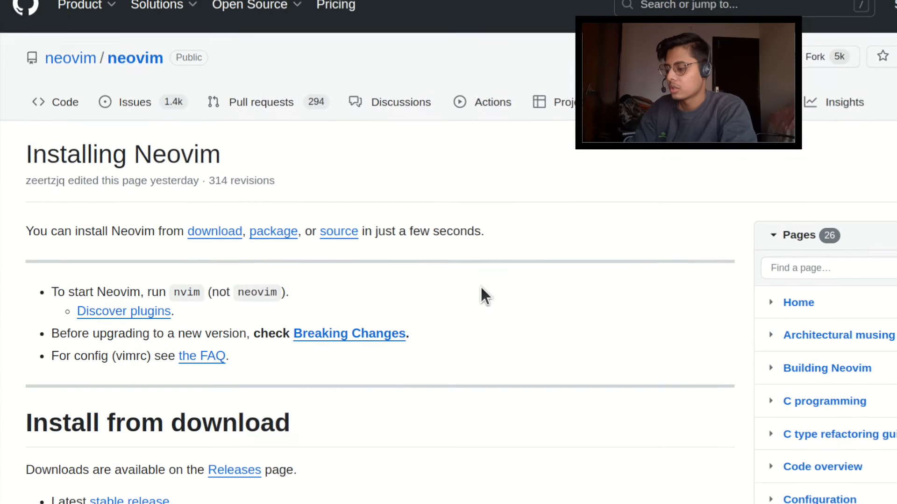
{"action": "mouse_move", "coordinate": [551, 279]}
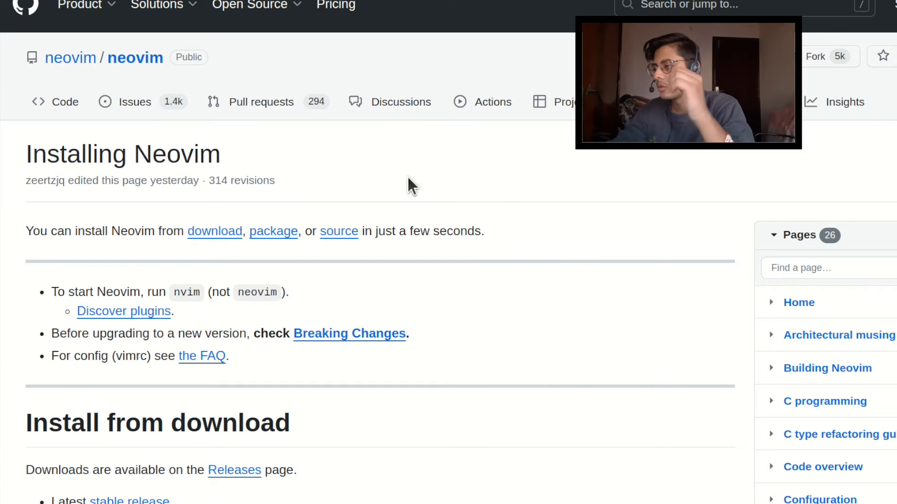
{"action": "mouse_move", "coordinate": [303, 162]}
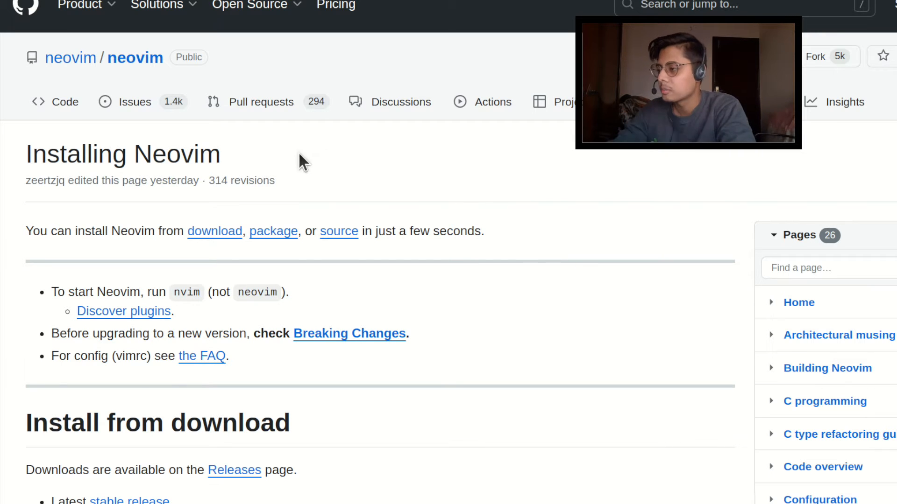
Scroll the Installing Neovim wiki down to the Ubuntu section's sudo apt install neovim command
{"action": "scroll", "scroll_direction": "down", "scroll_amount": 3}
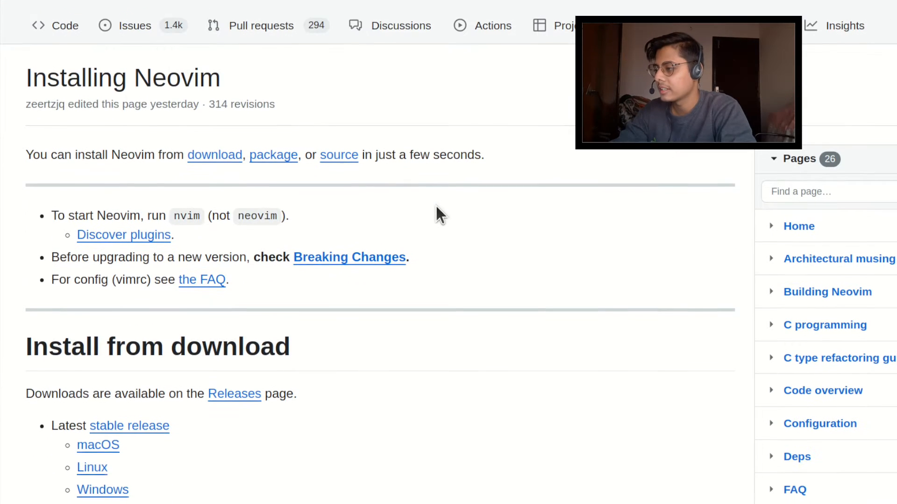
{"action": "scroll", "scroll_direction": "down", "scroll_amount": 3}
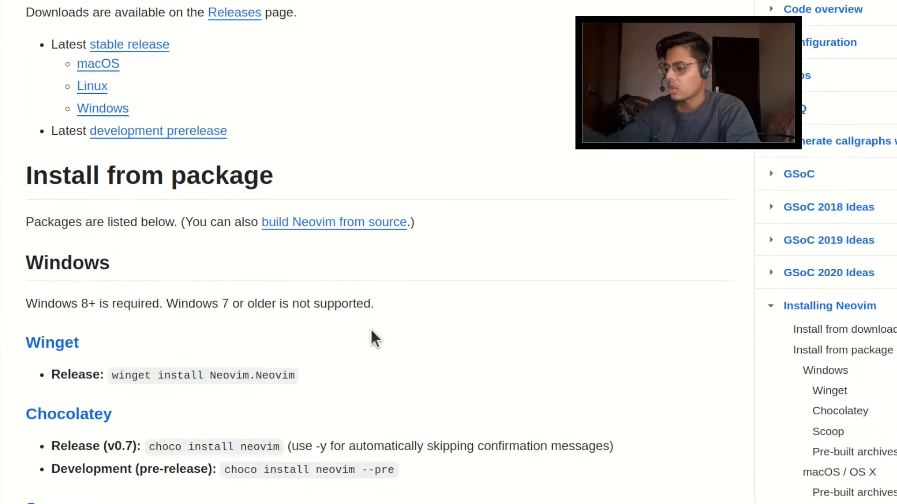
{"action": "scroll", "scroll_direction": "down", "scroll_amount": 3}
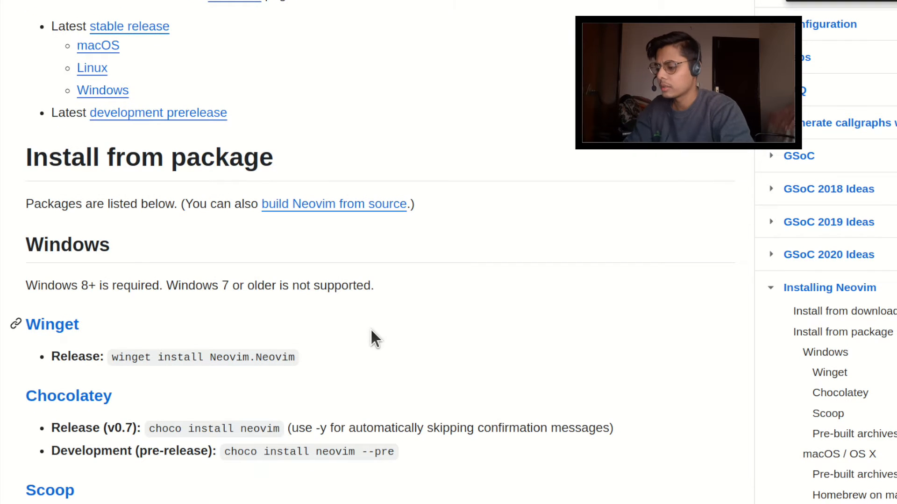
{"action": "scroll", "scroll_direction": "down", "scroll_amount": 3}
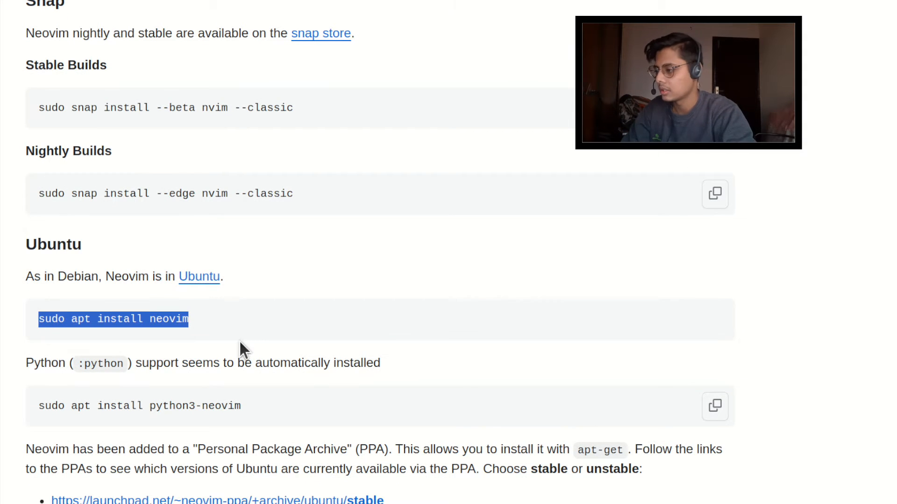
{"action": "scroll", "scroll_direction": "down", "scroll_amount": 3}
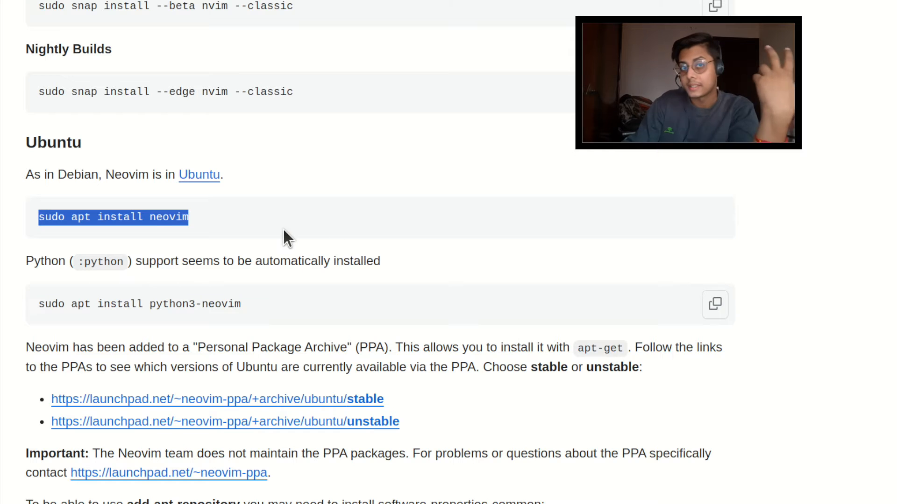
Go to the Neovim Stable PPA page on Launchpad and reach its add-apt-repository instructions
{"action": "left_click", "coordinate": [286, 237]}
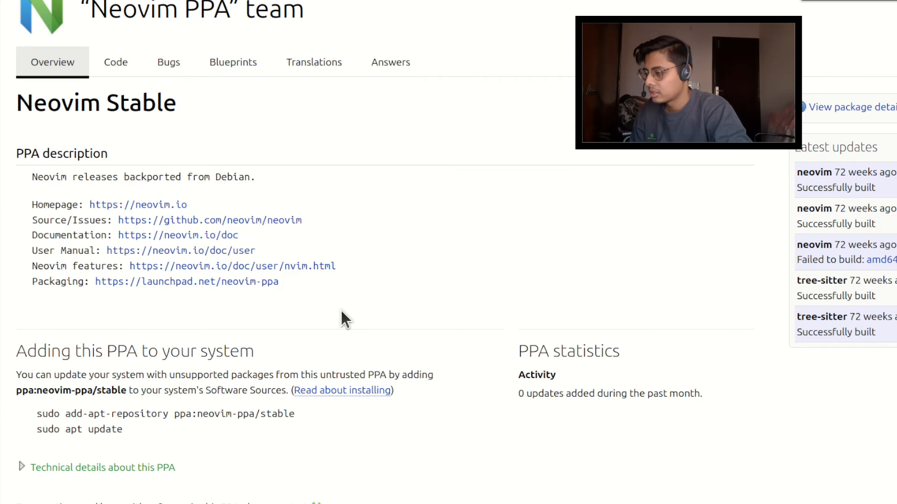
{"action": "scroll", "scroll_direction": "down", "scroll_amount": 3}
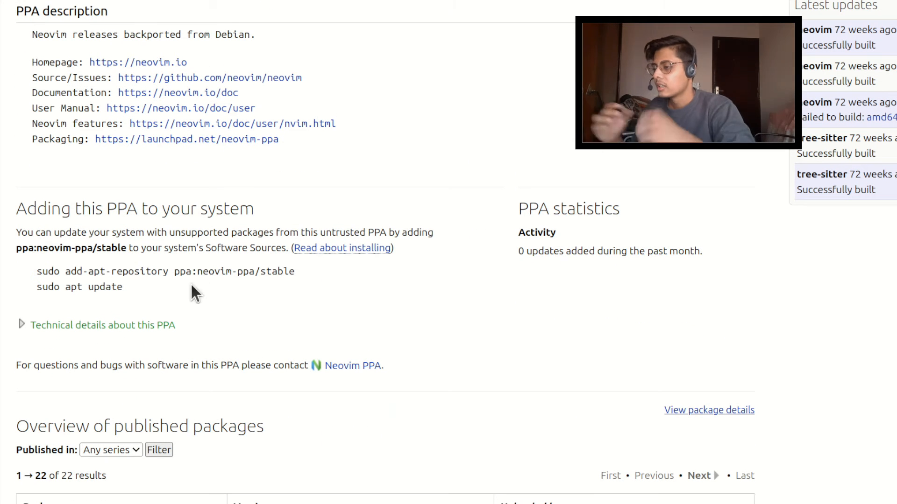
{"action": "mouse_move", "coordinate": [38, 278]}
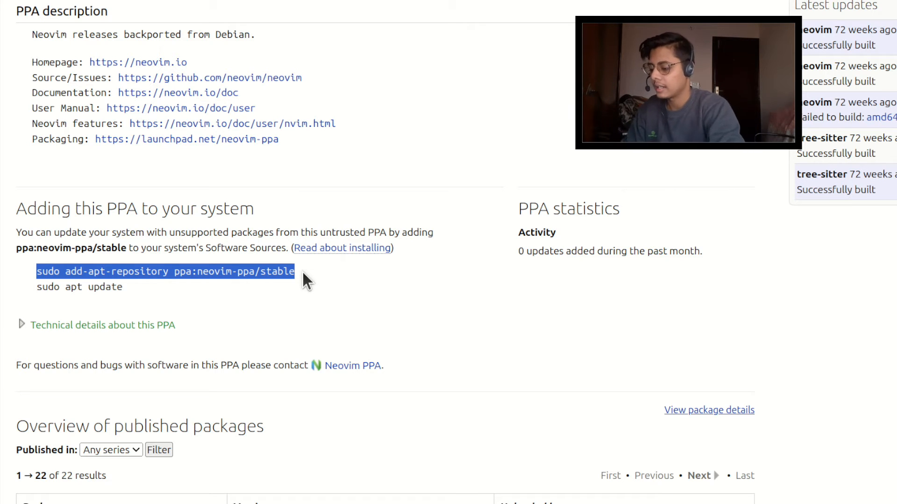
{"action": "mouse_move", "coordinate": [341, 307]}
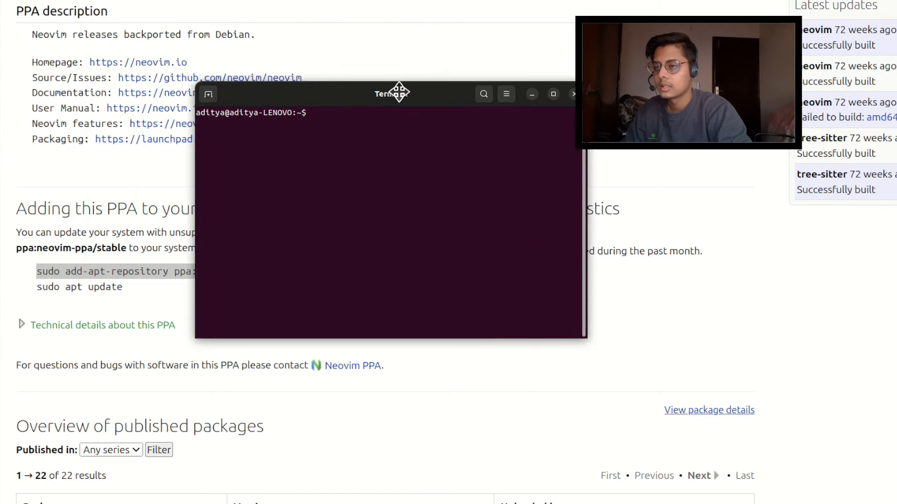
Run sudo add-apt-repository ppa:neovim-ppa/stable in the terminal, reaching the password prompt
{"action": "left_click_drag", "start_coordinate": [393, 92], "coordinate": [534, 184]}
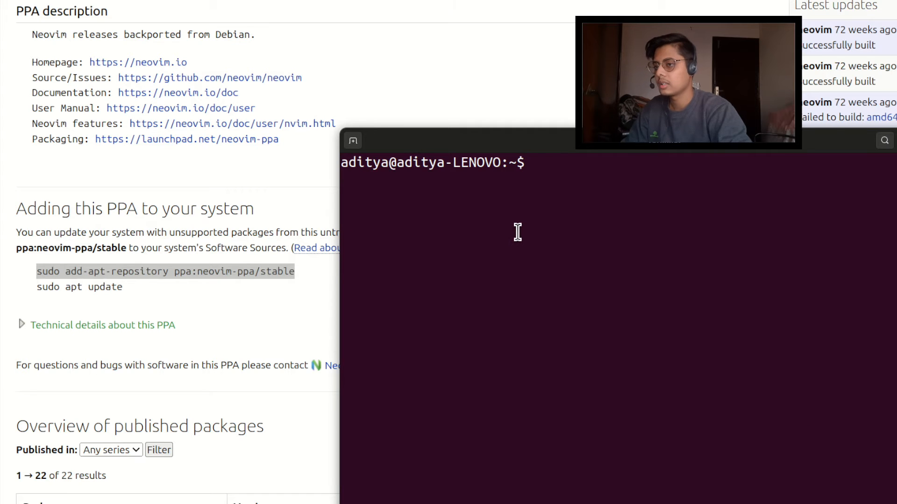
{"action": "type", "text": "sudo add-apt-repository ppa:neovim-ppa/stable"}
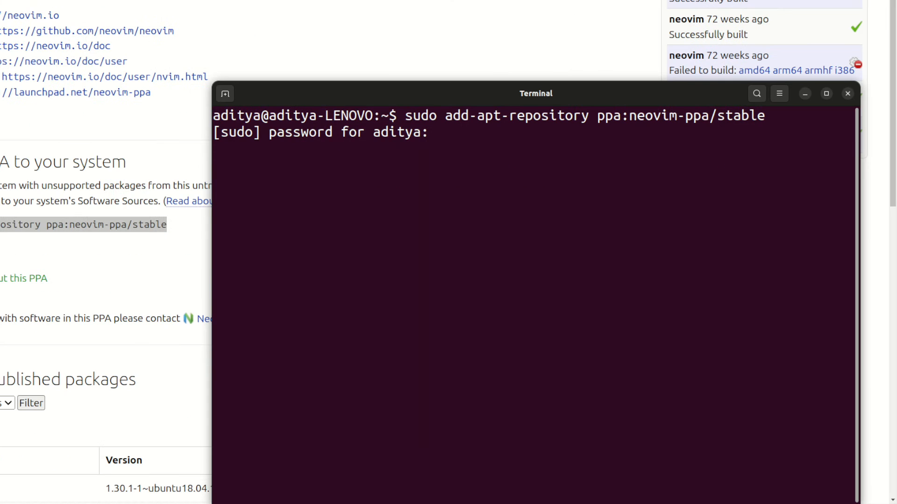
{"action": "key", "text": "Return"}
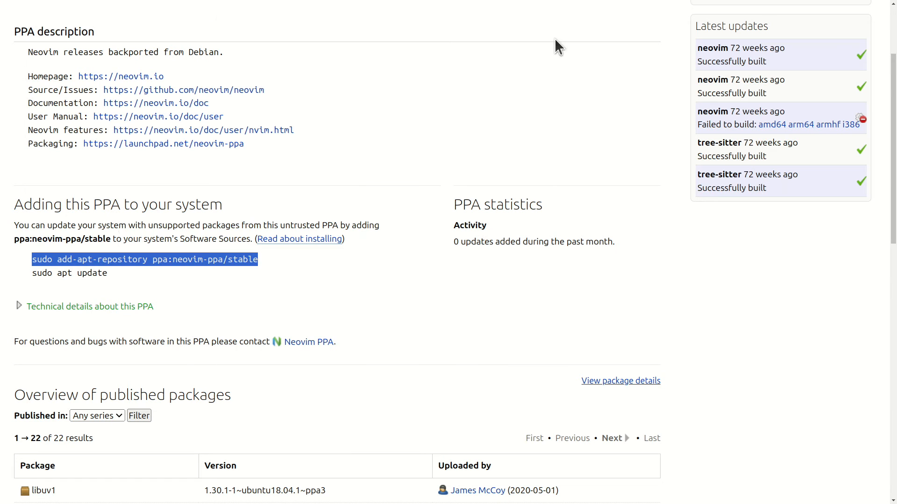
Run sudo apt update in the terminal, then return to the wiki's Ubuntu install instructions
{"action": "left_click", "coordinate": [69, 273]}
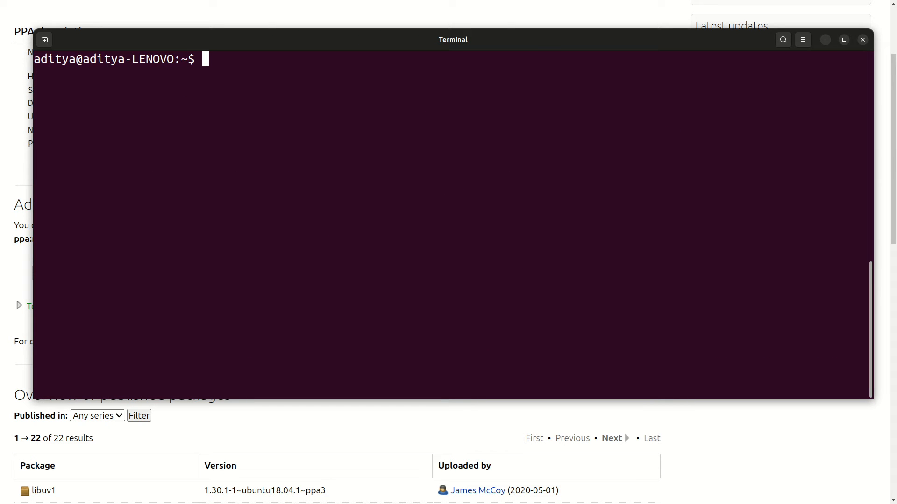
{"action": "type", "text": "sudo apt update"}
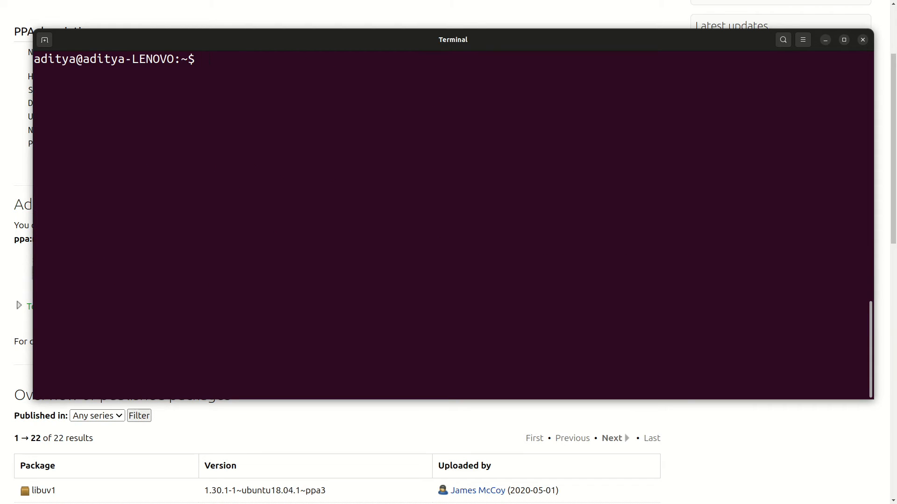
{"action": "left_click", "coordinate": [862, 39]}
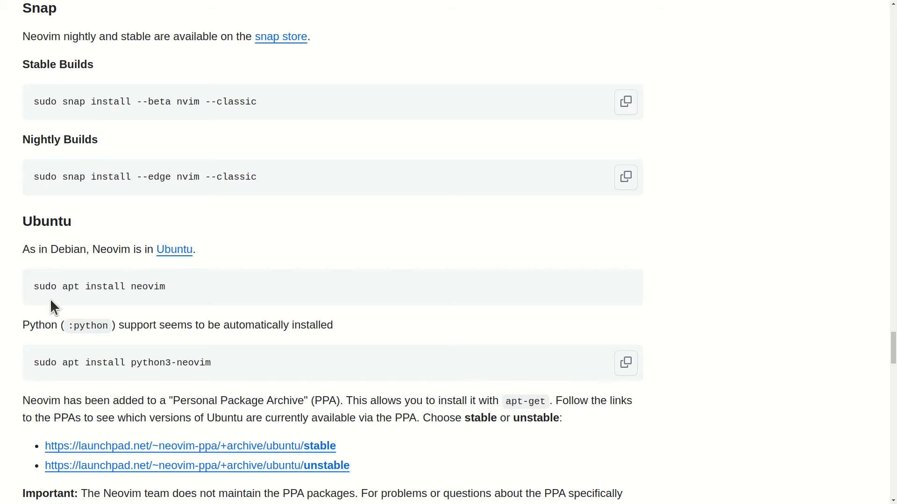
Install Neovim with sudo apt install neovim, answering Y to pull in the 14 new packages
{"action": "left_click_drag", "start_coordinate": [33, 287], "coordinate": [165, 287]}
{"action": "type", "text": "sudo"}
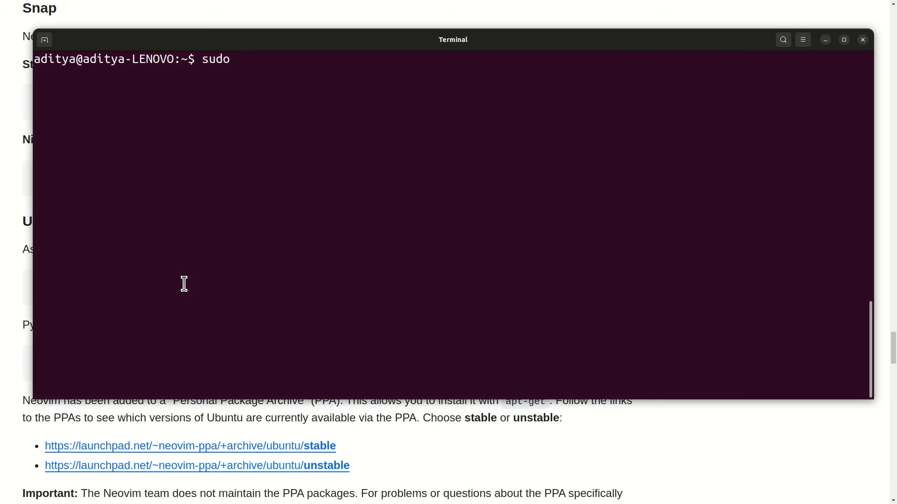
{"action": "type", "text": "apt install neovim"}
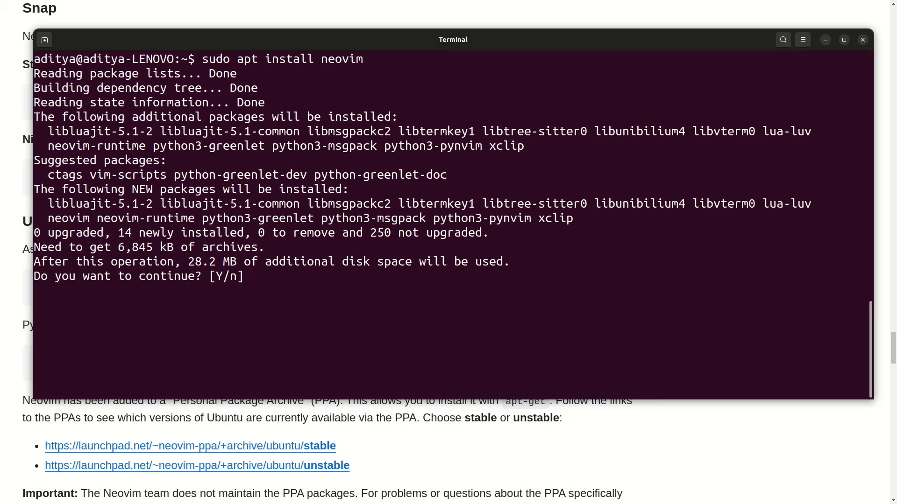
{"action": "type", "text": "Y"}
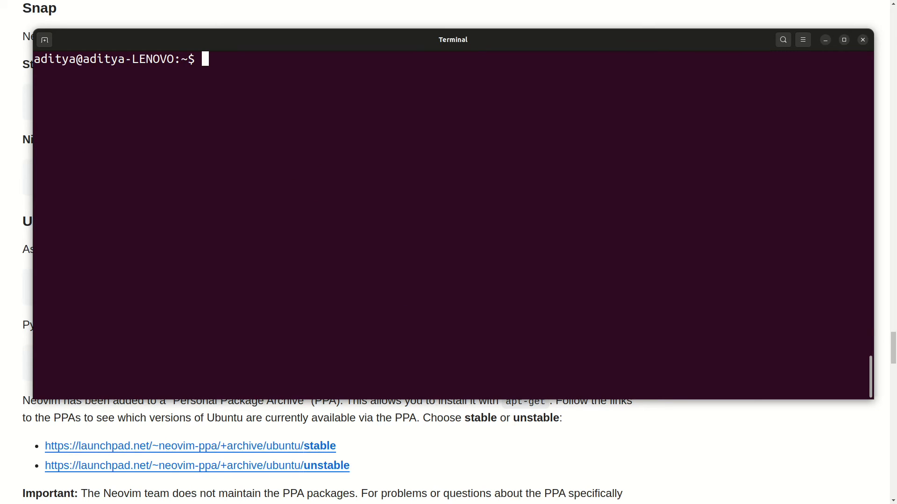
Launch nvim (v0.7.2) on an empty buffer and enter Insert mode
{"action": "type", "text": "nvi"}
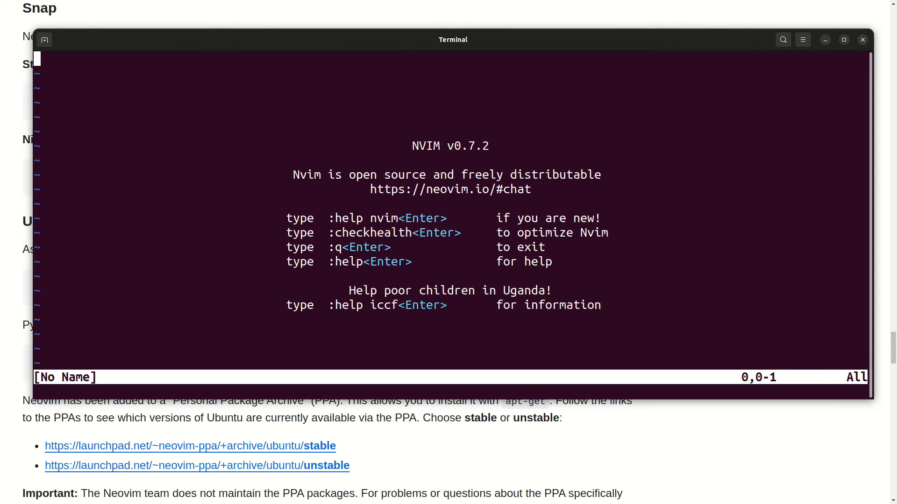
{"action": "mouse_move", "coordinate": [402, 146]}
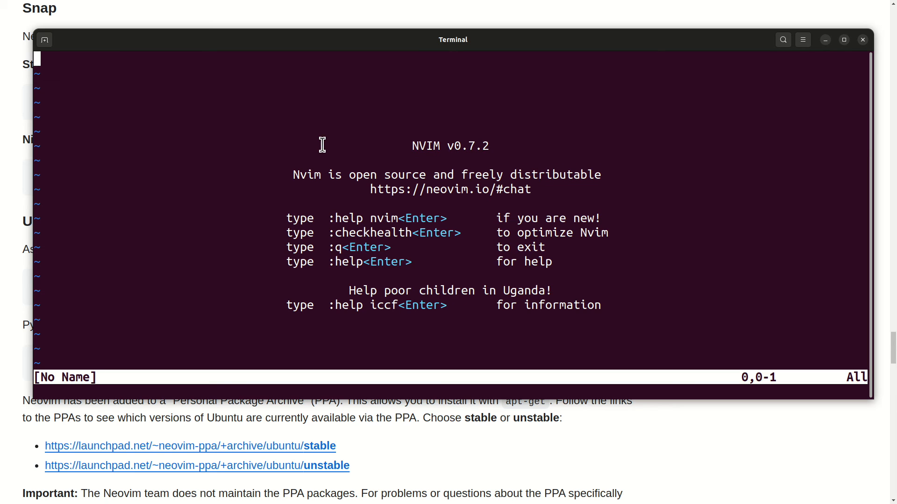
{"action": "key", "text": "i"}
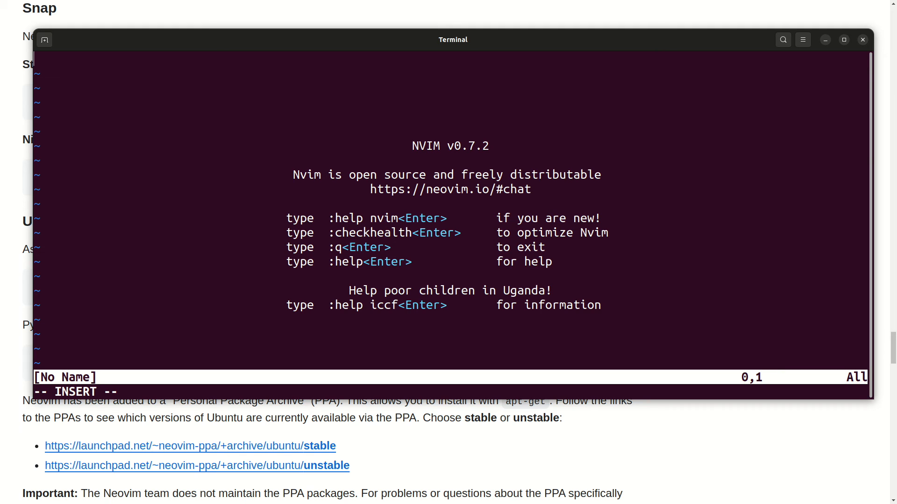
Write "Thanks! like share subscribe!" on the buffer's first line
{"action": "type", "text": "Than"}
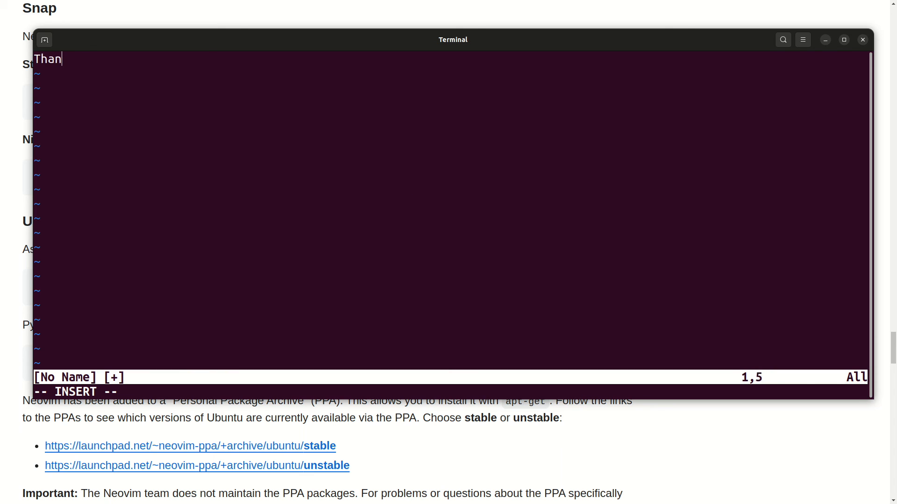
{"action": "type", "text": "ks!"}
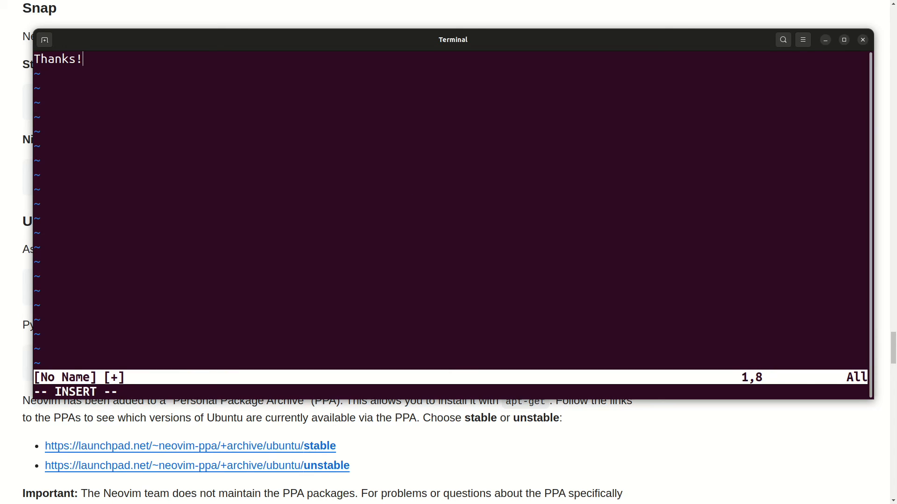
{"action": "type", "text": "I"}
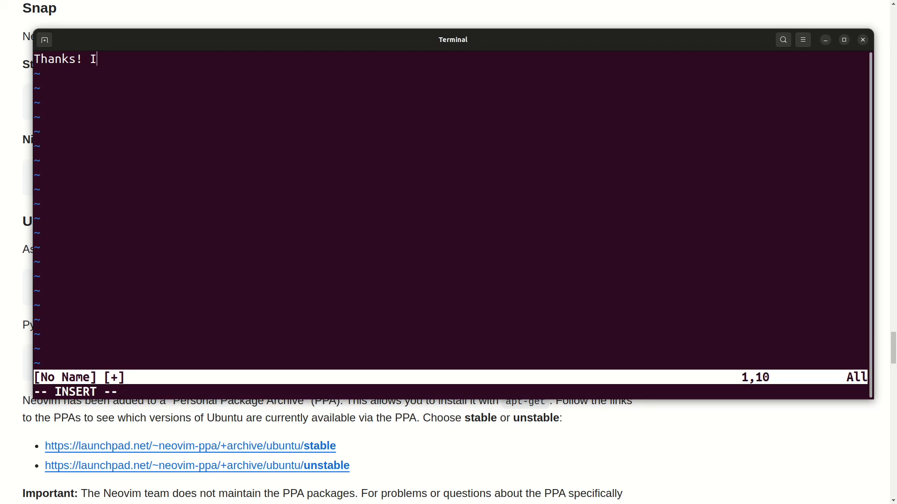
{"action": "type", "text": "ike"}
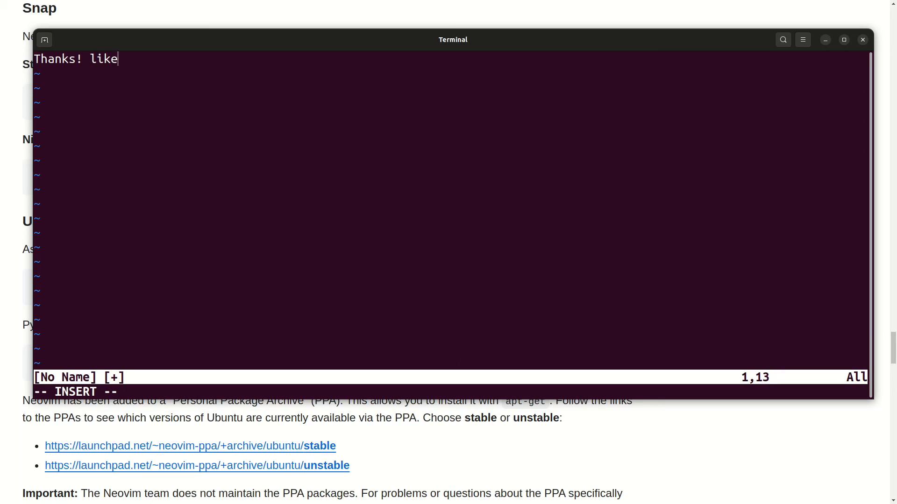
{"action": "type", "text": "share"}
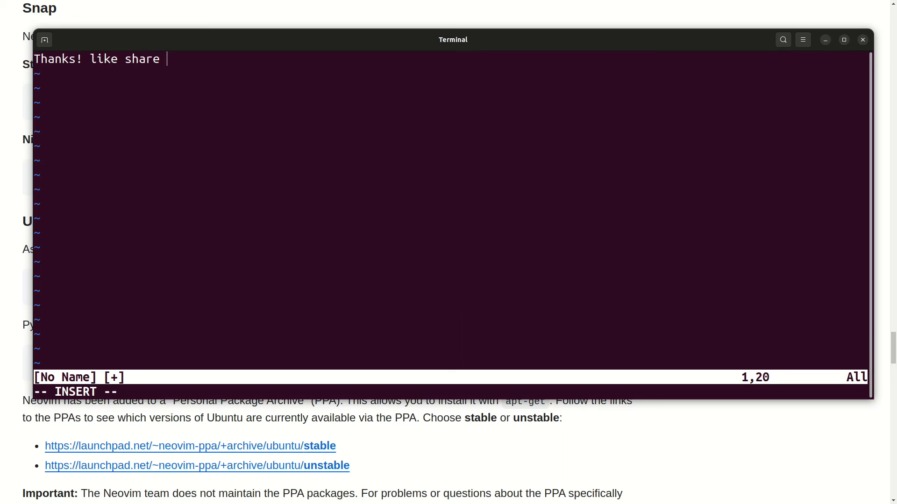
{"action": "type", "text": "subscr"}
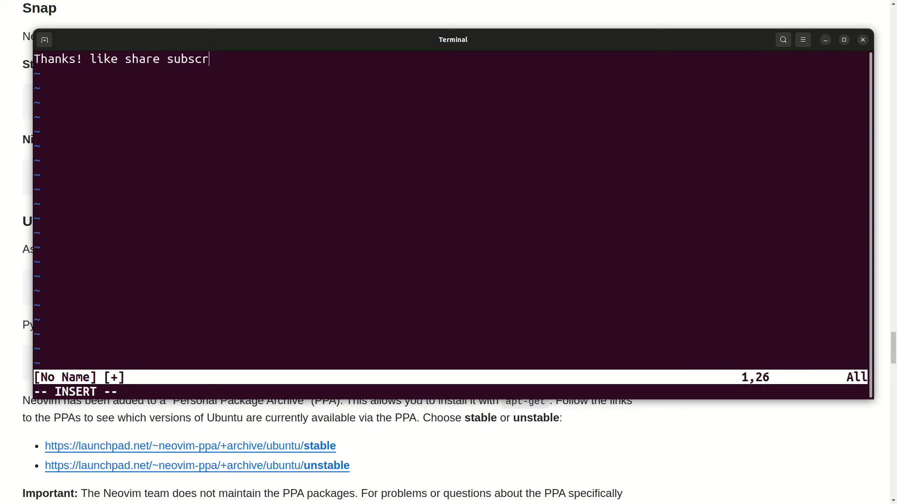
{"action": "type", "text": "ibe!"}
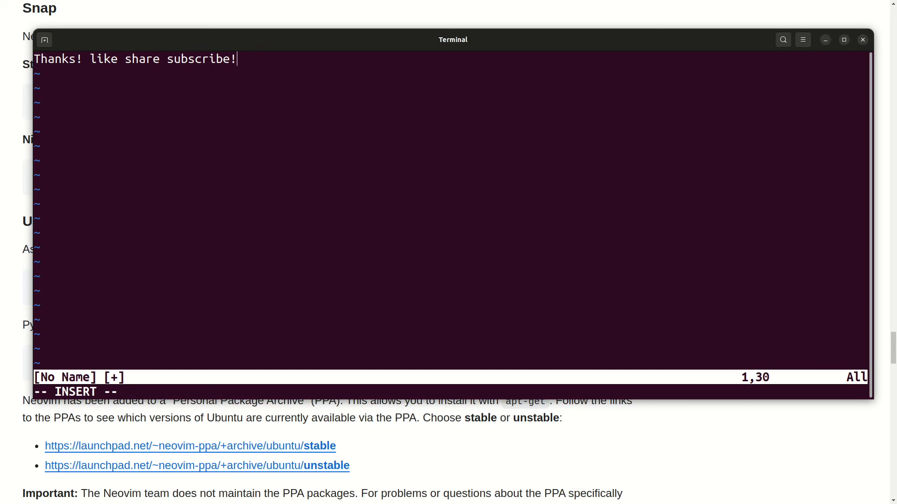